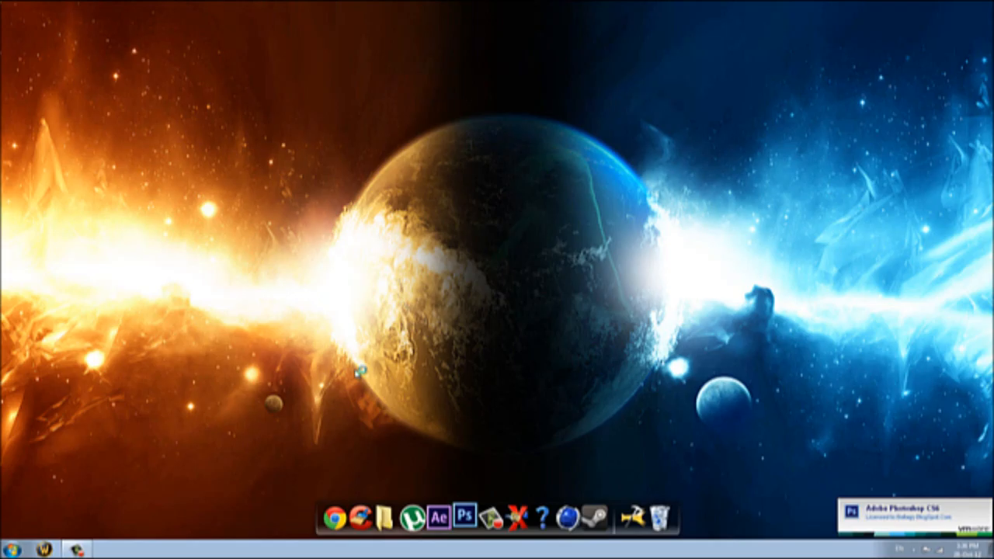
- Launch Adobe Photoshop CS6 Extended from the dock, bringing up its splash screen
left_click(466, 515)
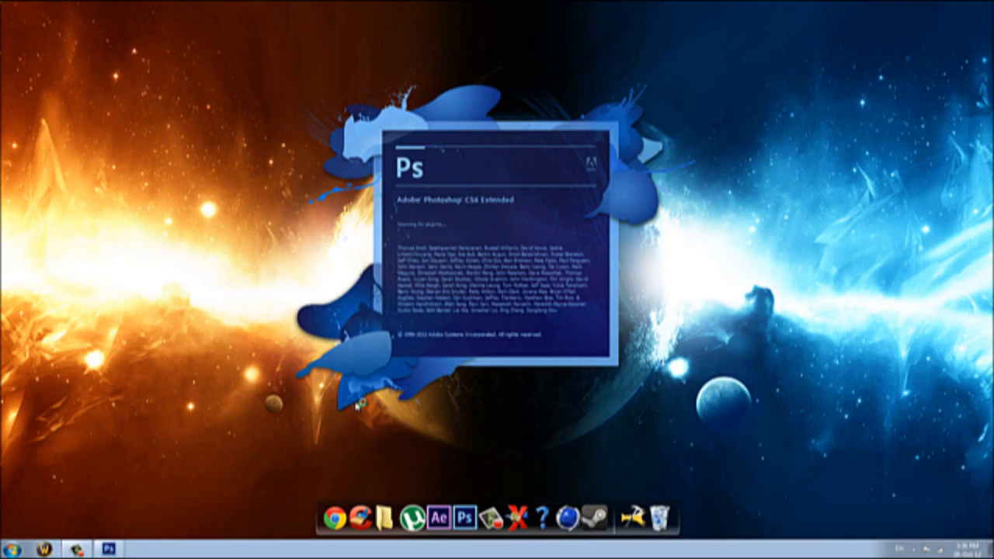